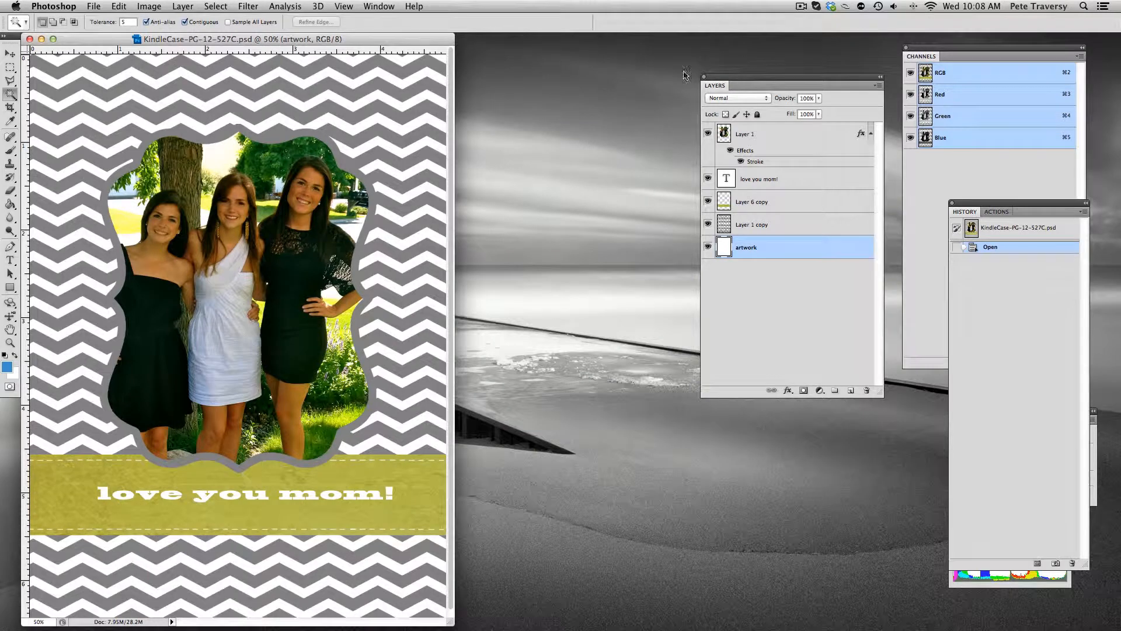
pyautogui.moveTo(674, 98)
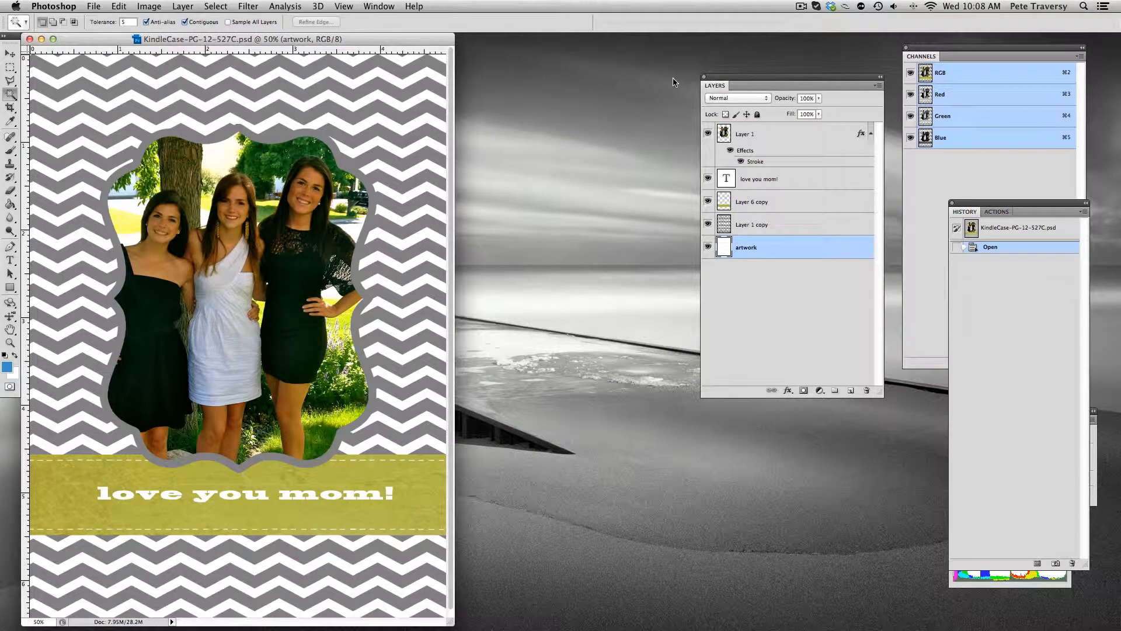
pyautogui.moveTo(342, 160)
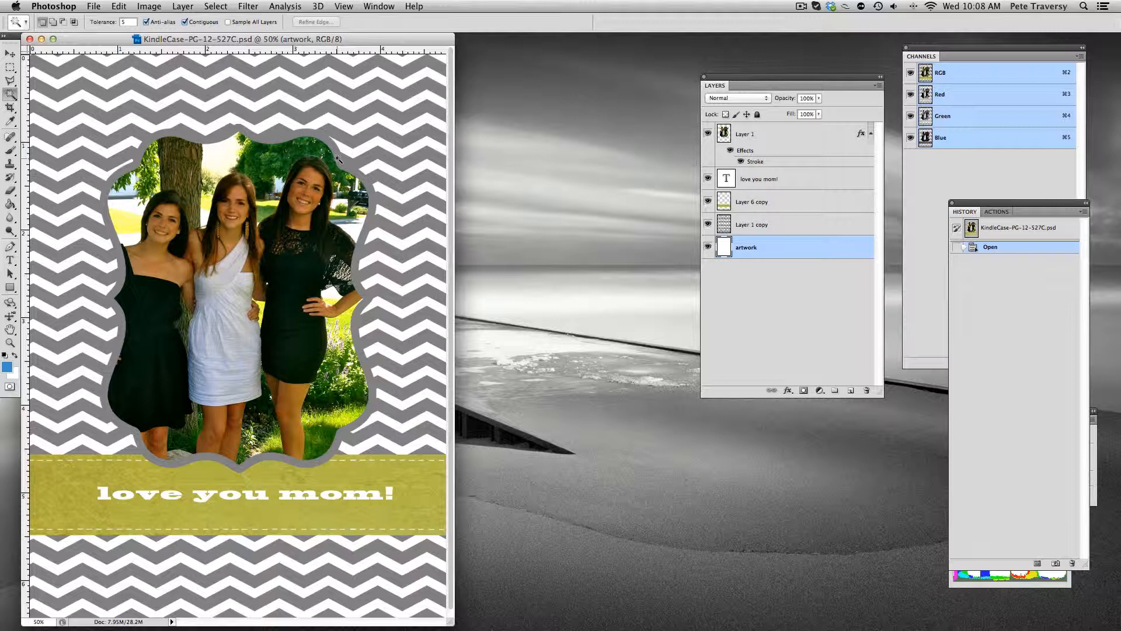
pyautogui.moveTo(300, 169)
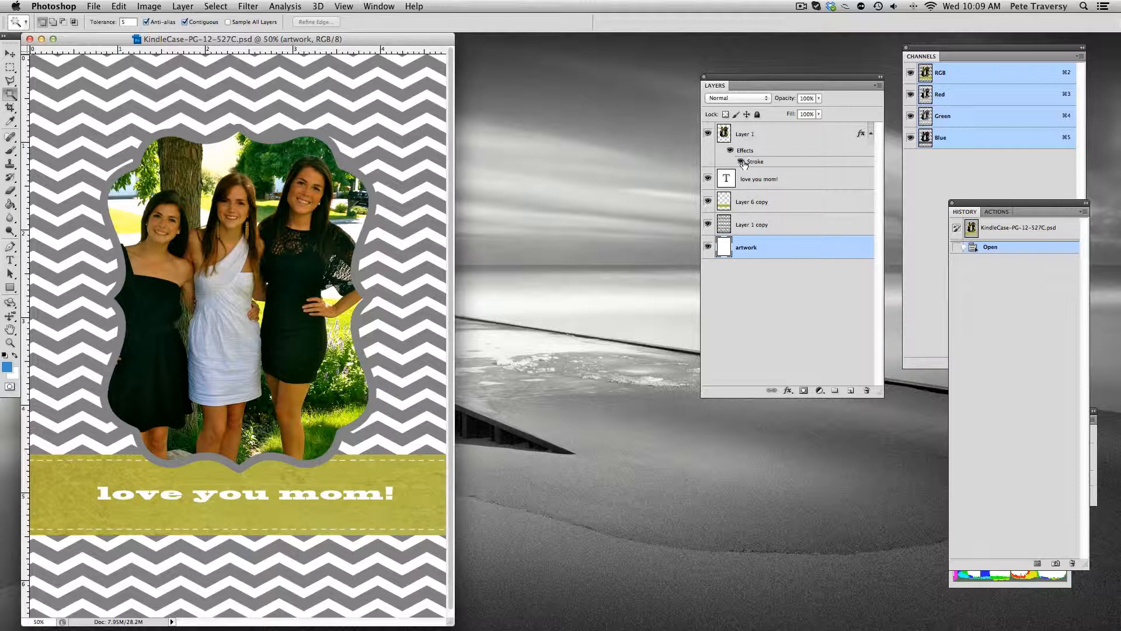
# Toggle the frame's stroke effect off and on, then confirm 4.75 × 6.5 in at 300 ppi.
pyautogui.click(731, 162)
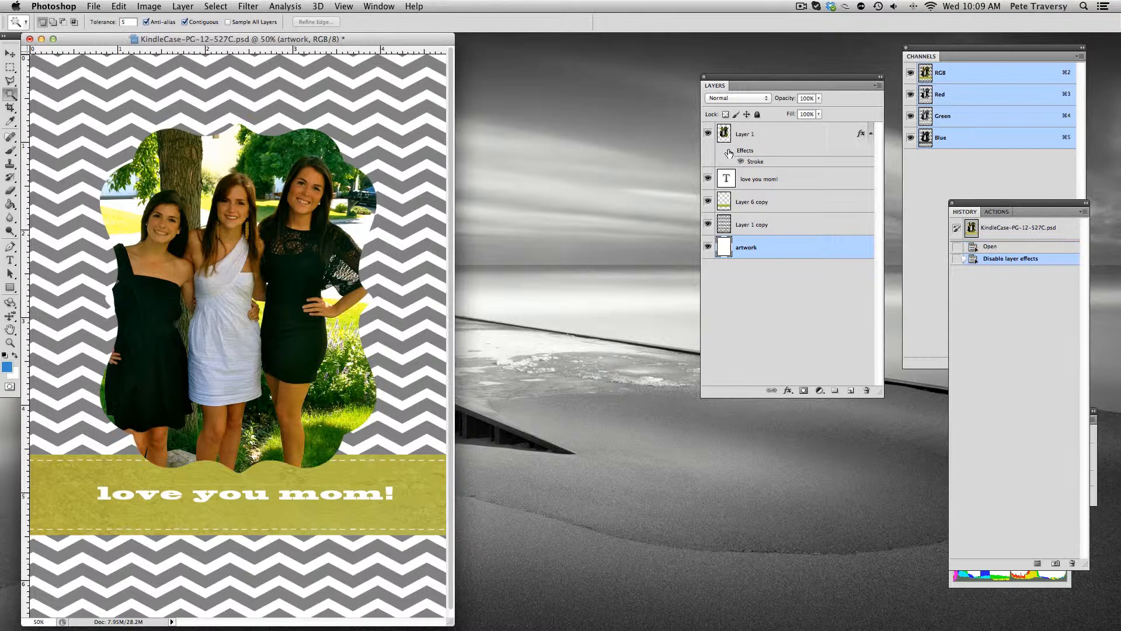
pyautogui.click(735, 162)
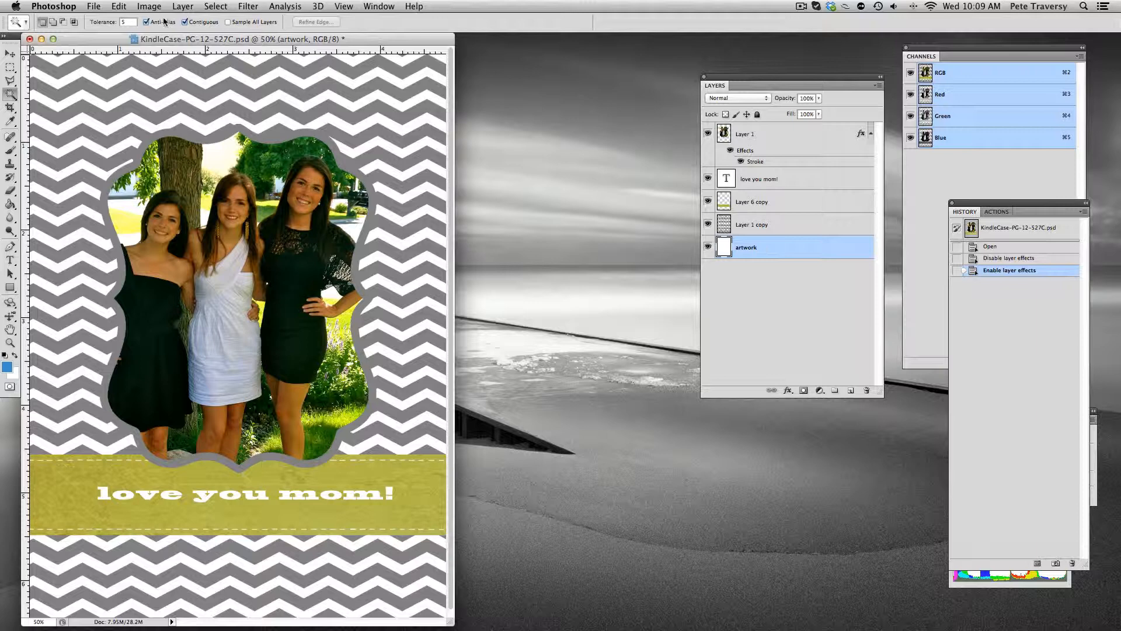
pyautogui.click(150, 6)
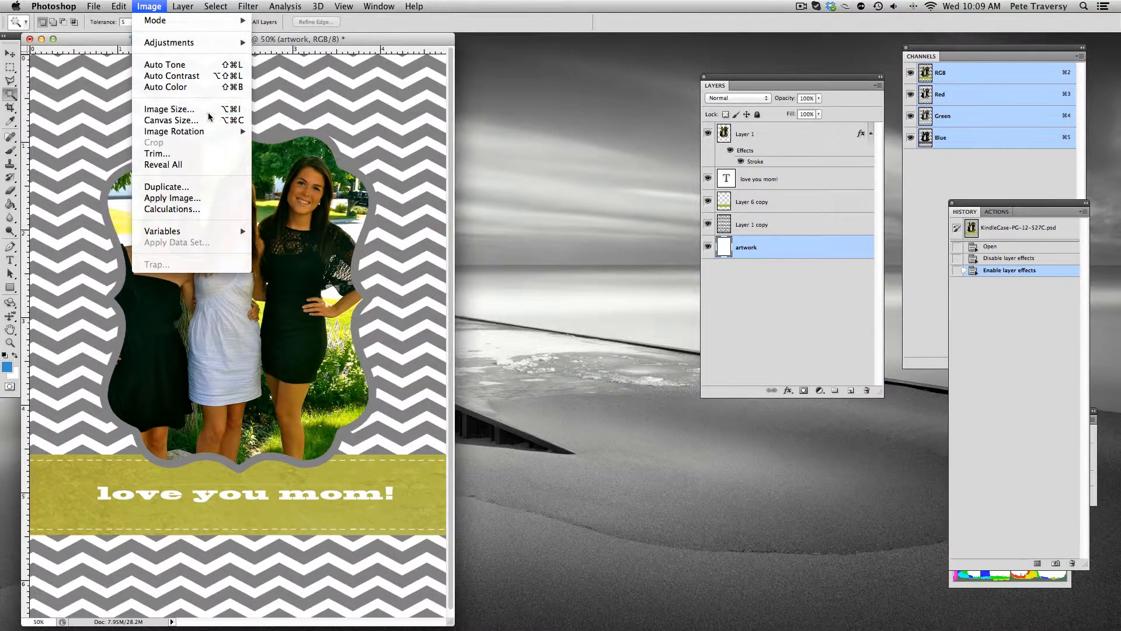
pyautogui.click(169, 108)
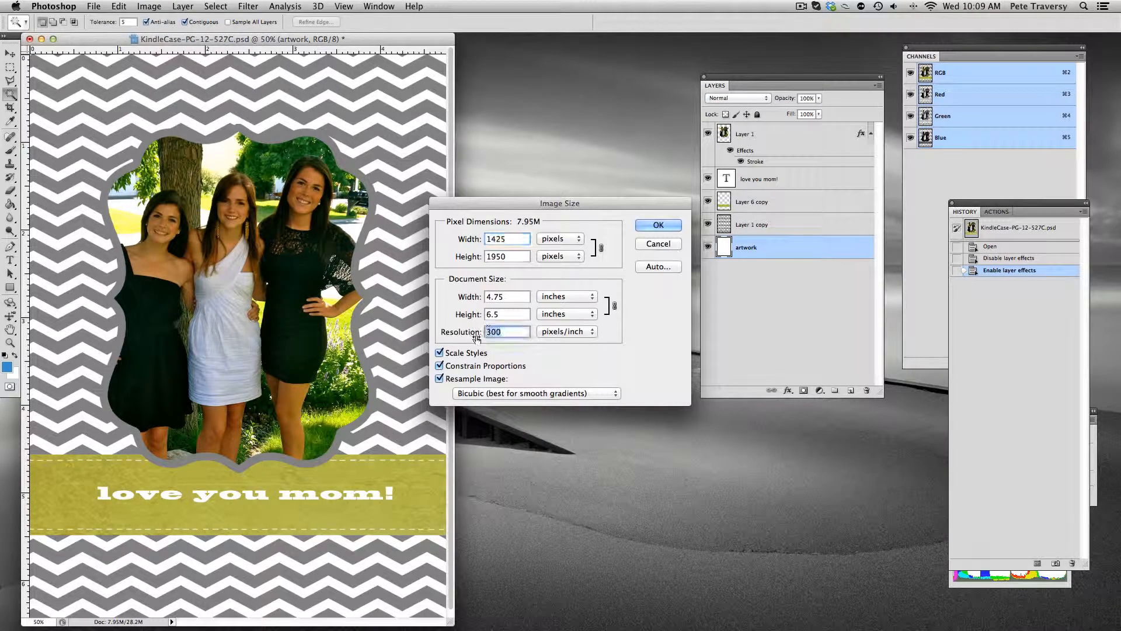
pyautogui.click(659, 225)
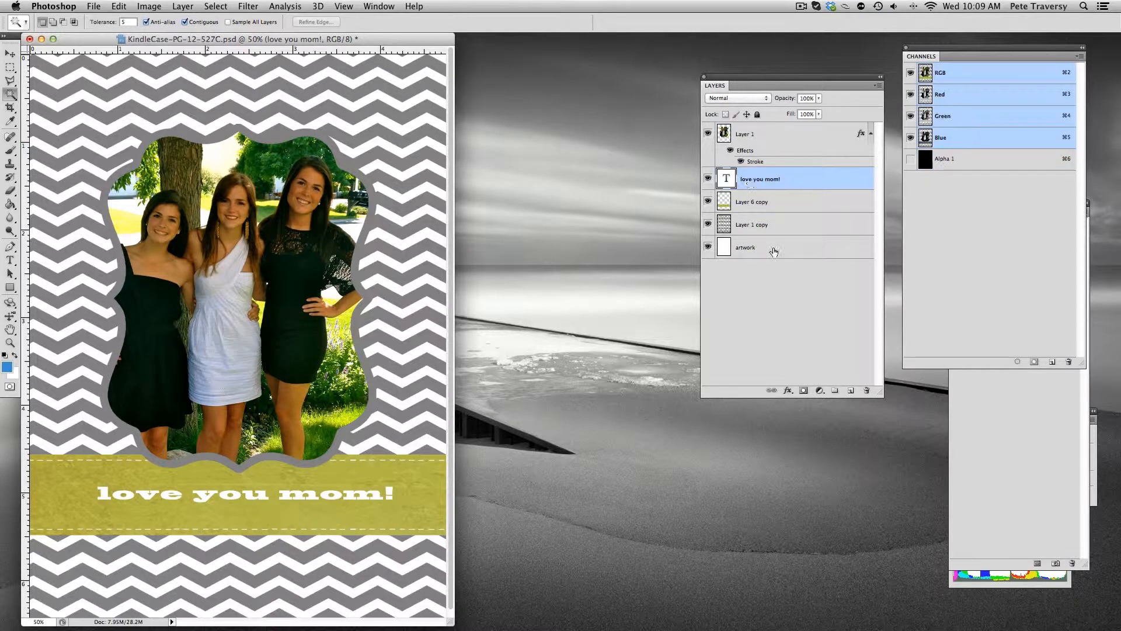
# Merge the pattern, banner and text layers, and convert the frame layer to a smart object.
pyautogui.rightClick(774, 247)
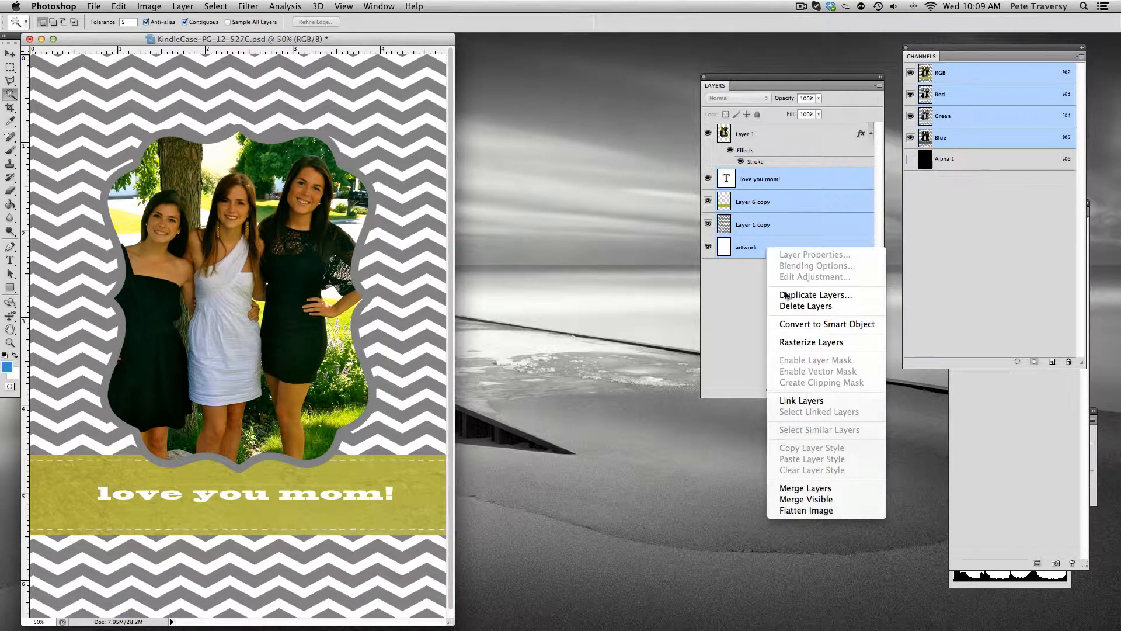
pyautogui.moveTo(833, 499)
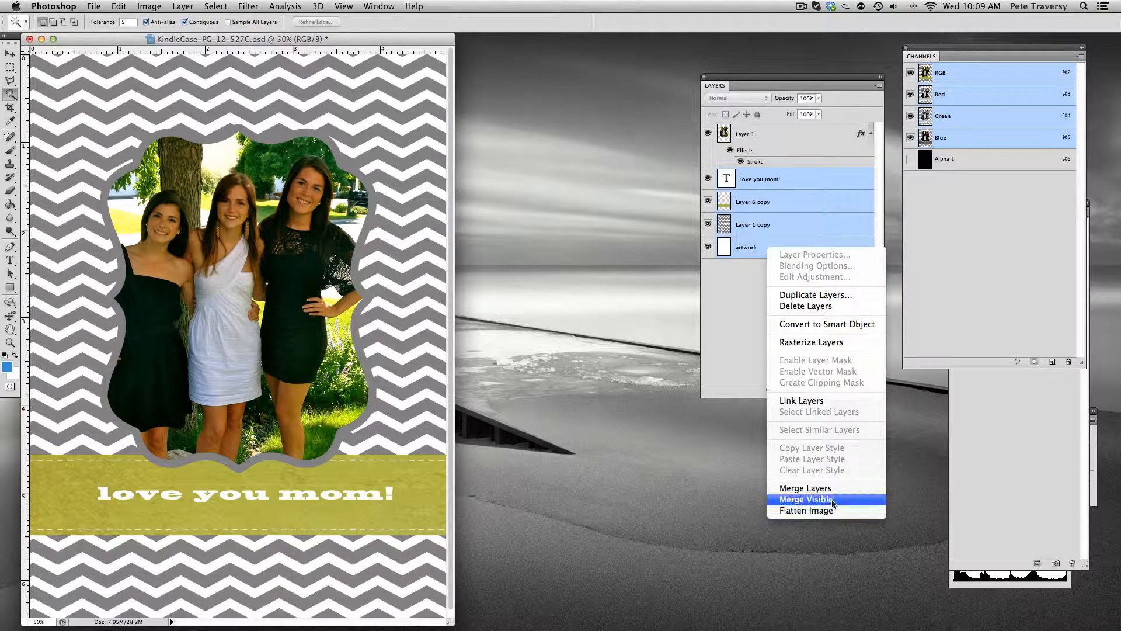
pyautogui.click(806, 499)
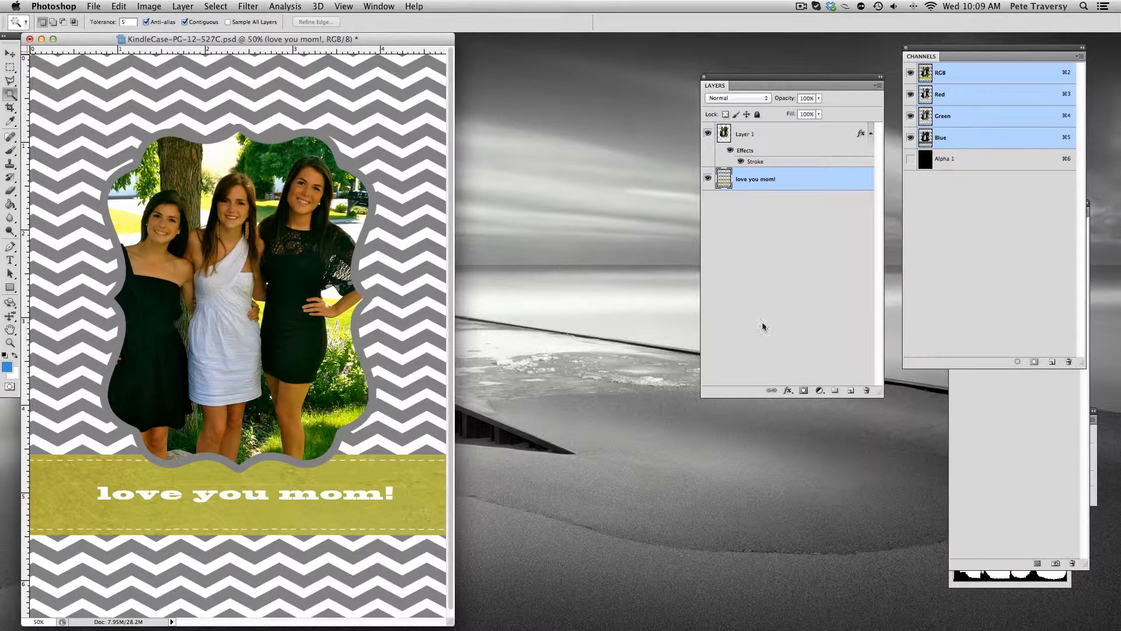
pyautogui.doubleClick(745, 133)
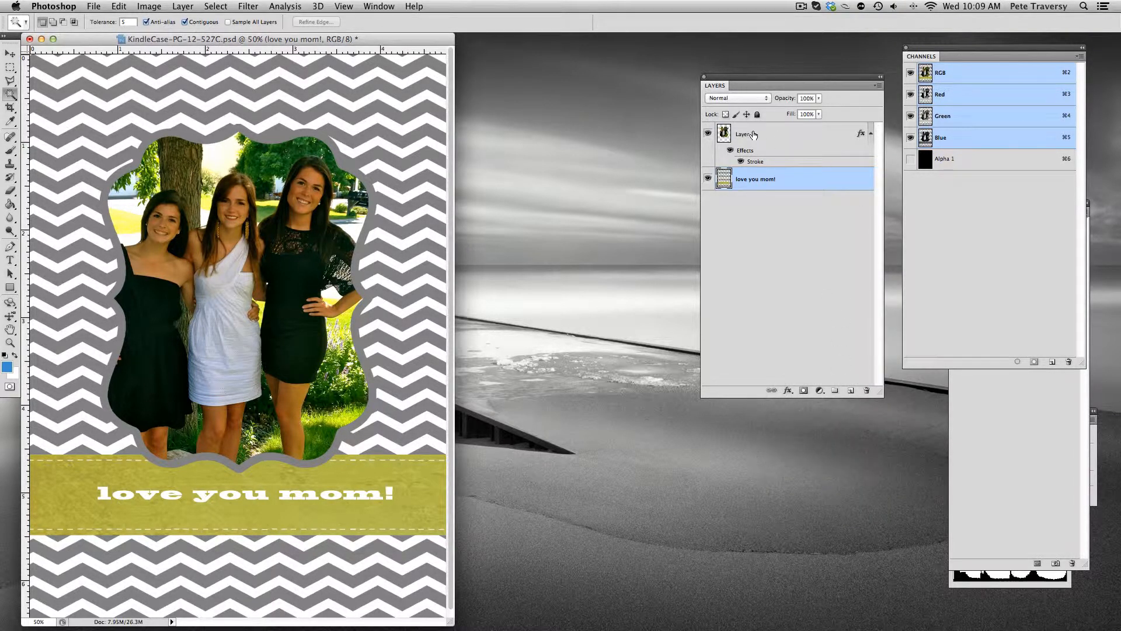
pyautogui.click(753, 133)
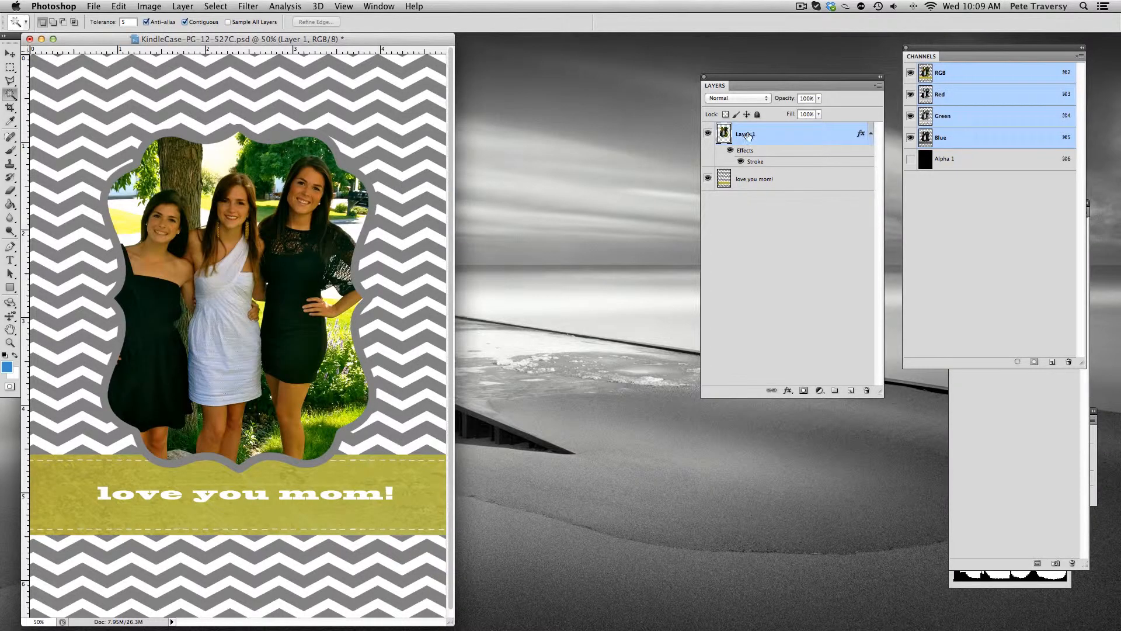
pyautogui.rightClick(747, 135)
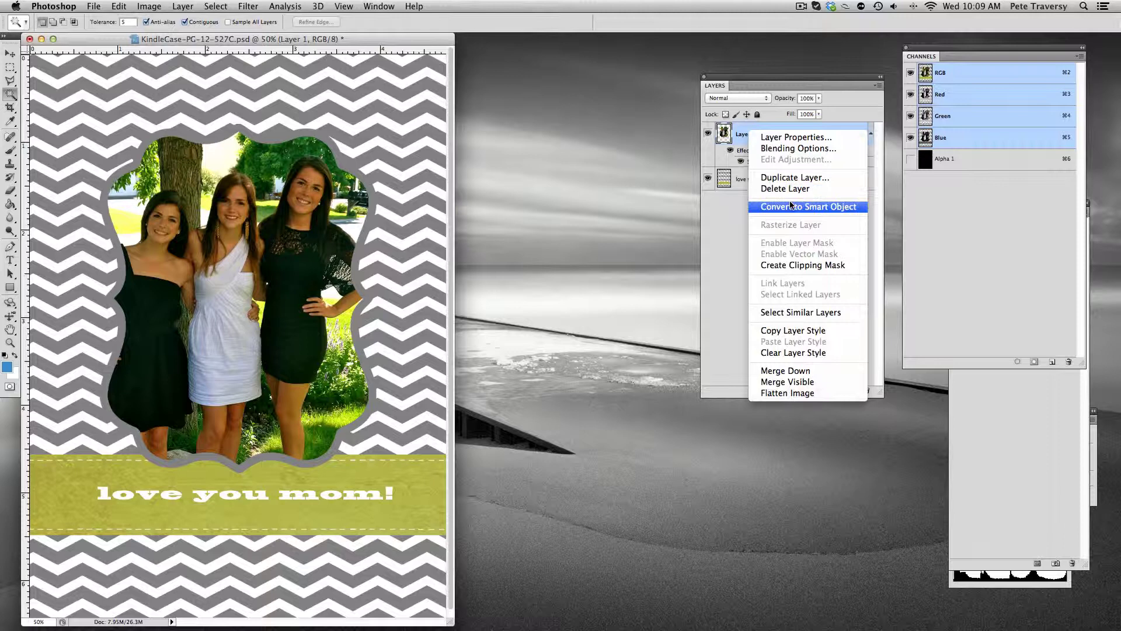
pyautogui.click(808, 206)
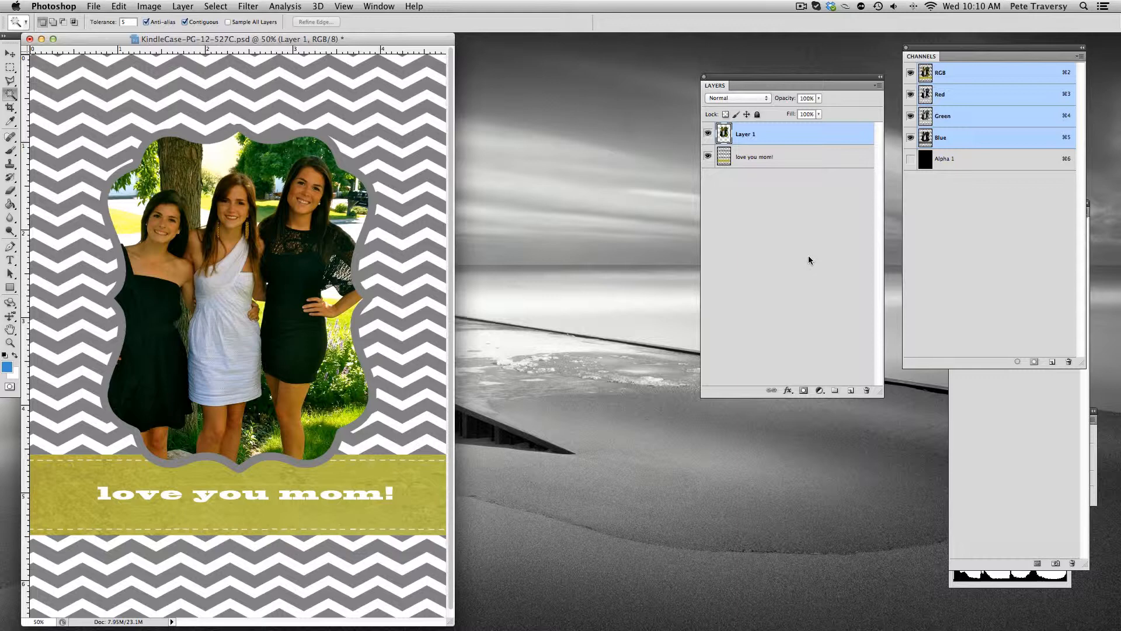
pyautogui.moveTo(804, 260)
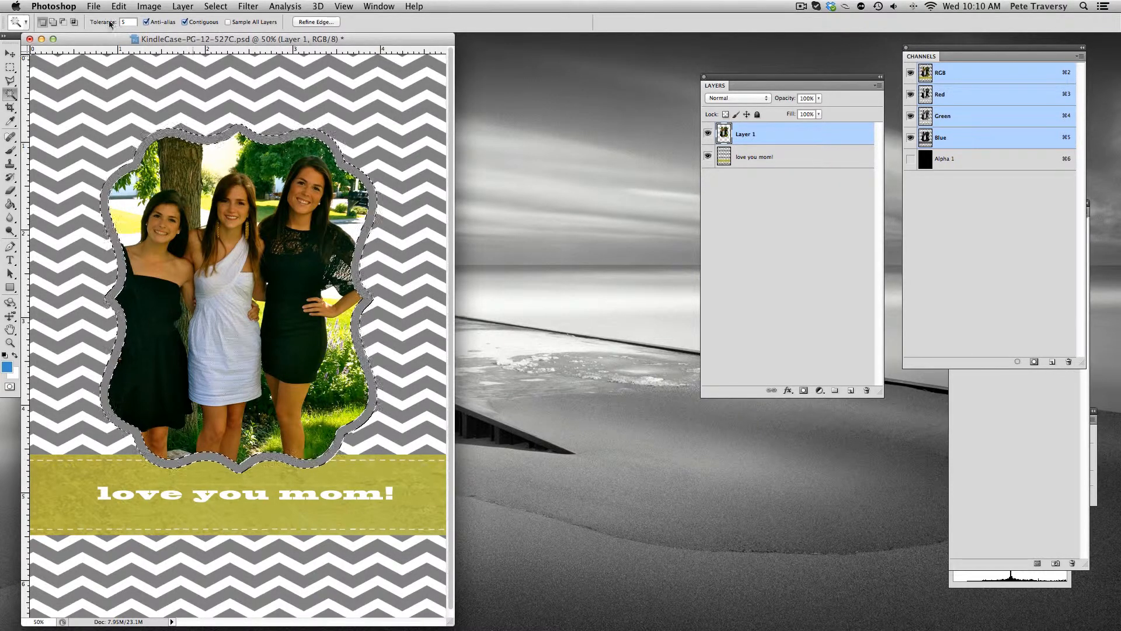
# Invert the selection to clear the photo inside the frame, then switch to the Magic Wand.
pyautogui.click(215, 6)
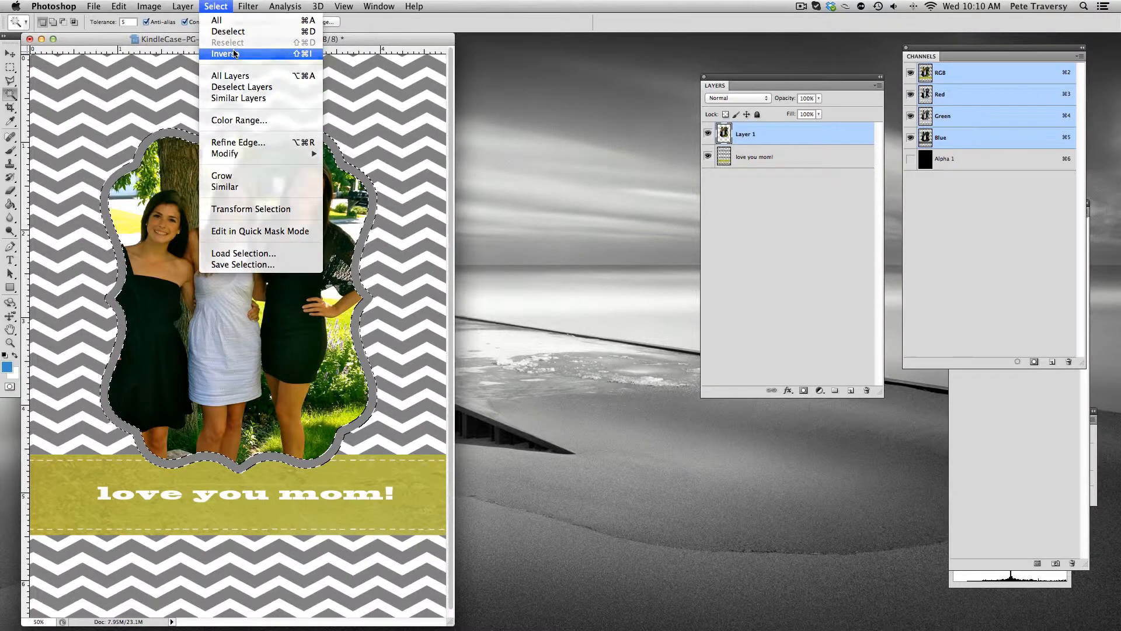
pyautogui.click(223, 54)
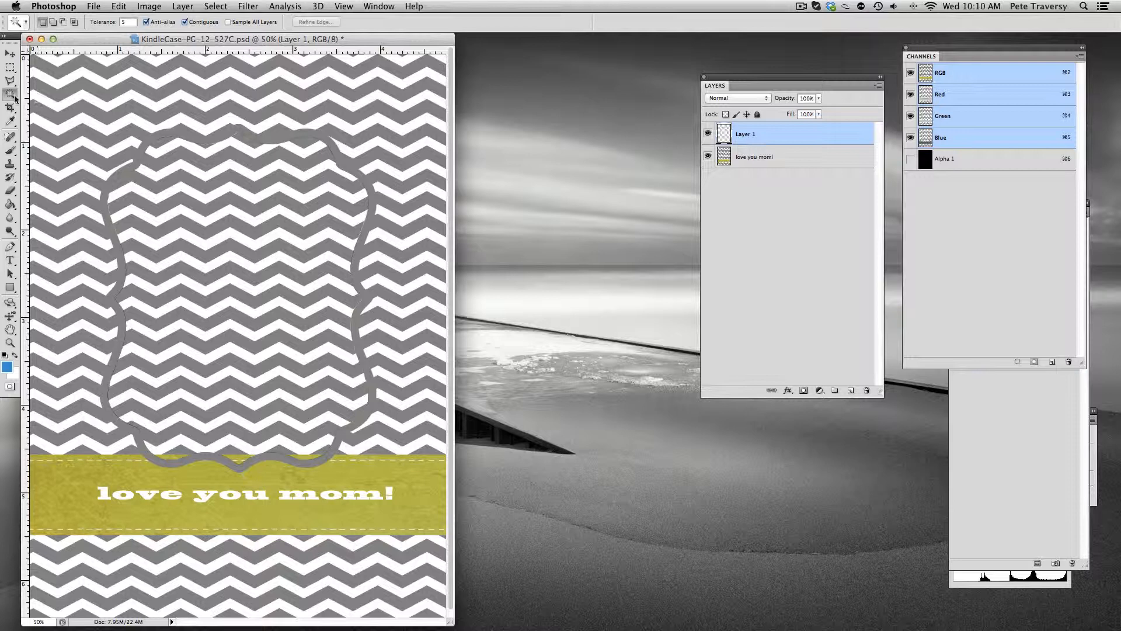
pyautogui.click(223, 232)
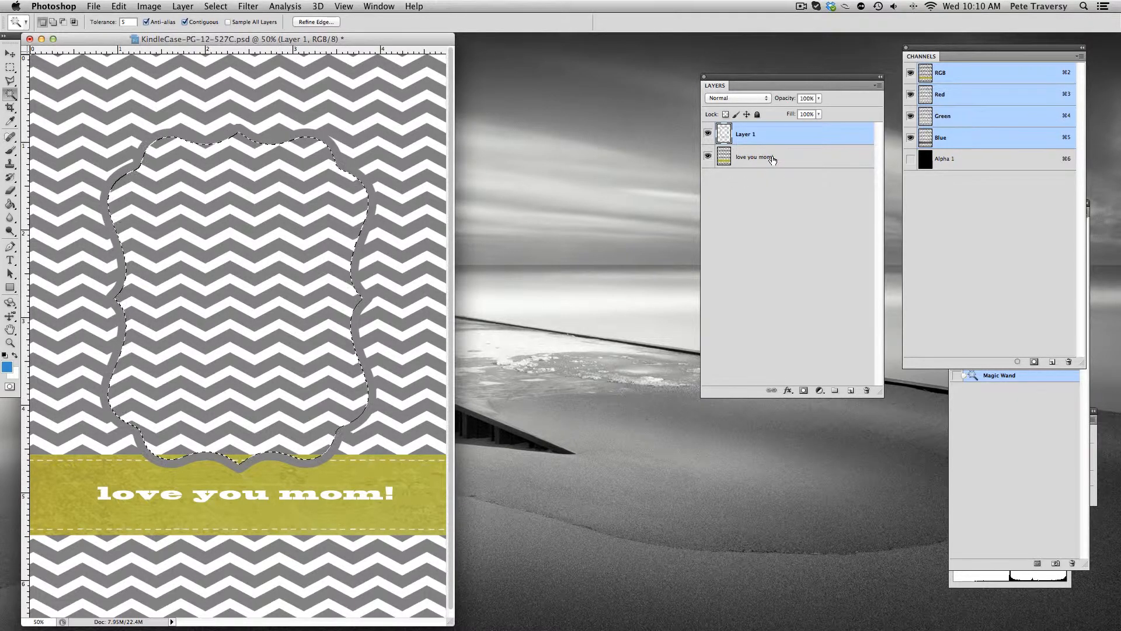
# Merge the 'love you mom!' layer with the frame Layer 1 into one layer named 'art'.
pyautogui.click(769, 158)
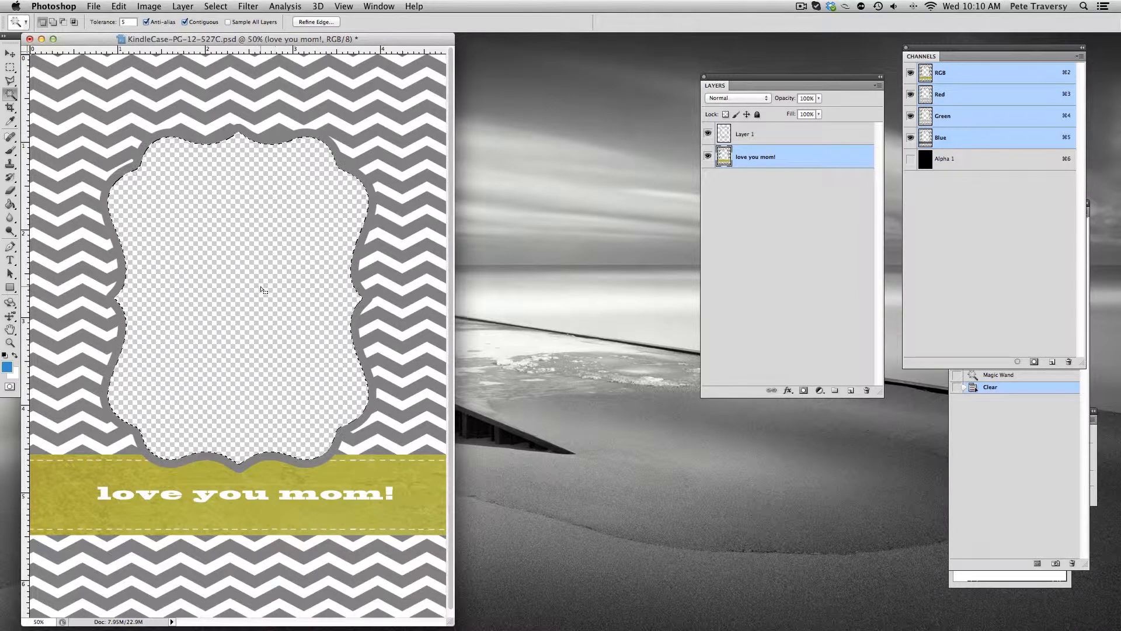
pyautogui.click(745, 133)
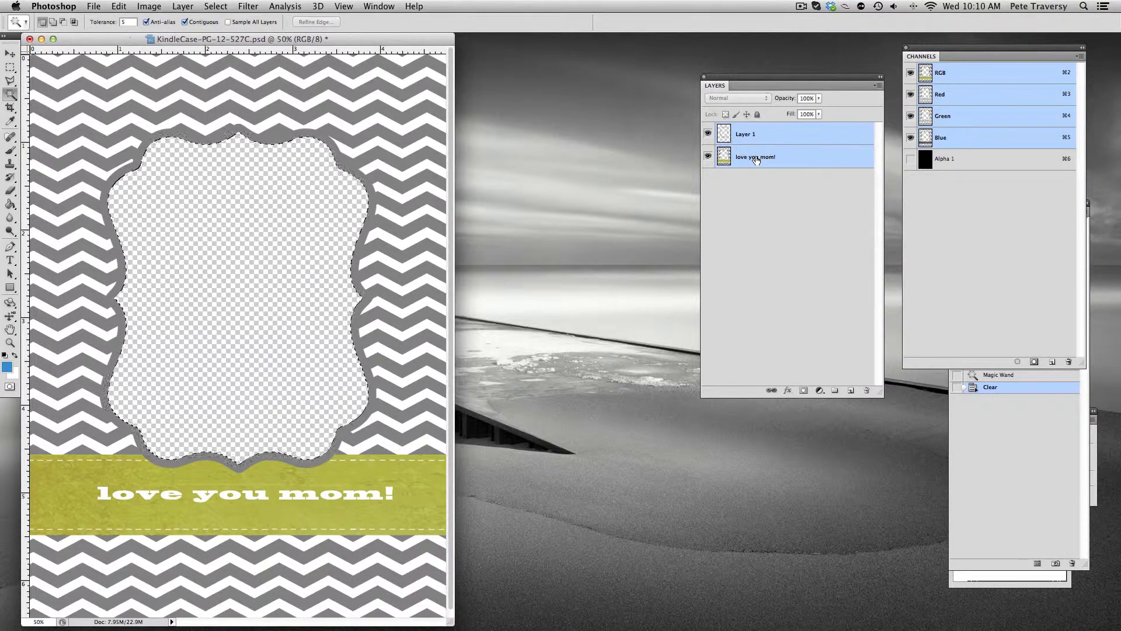
pyautogui.rightClick(756, 156)
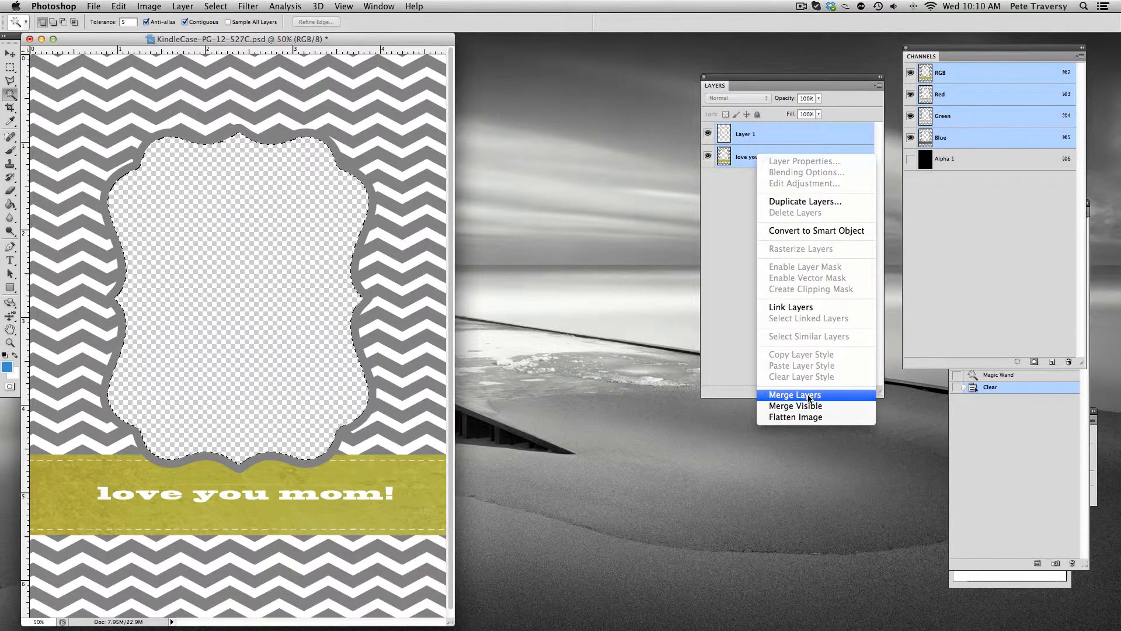
pyautogui.click(795, 395)
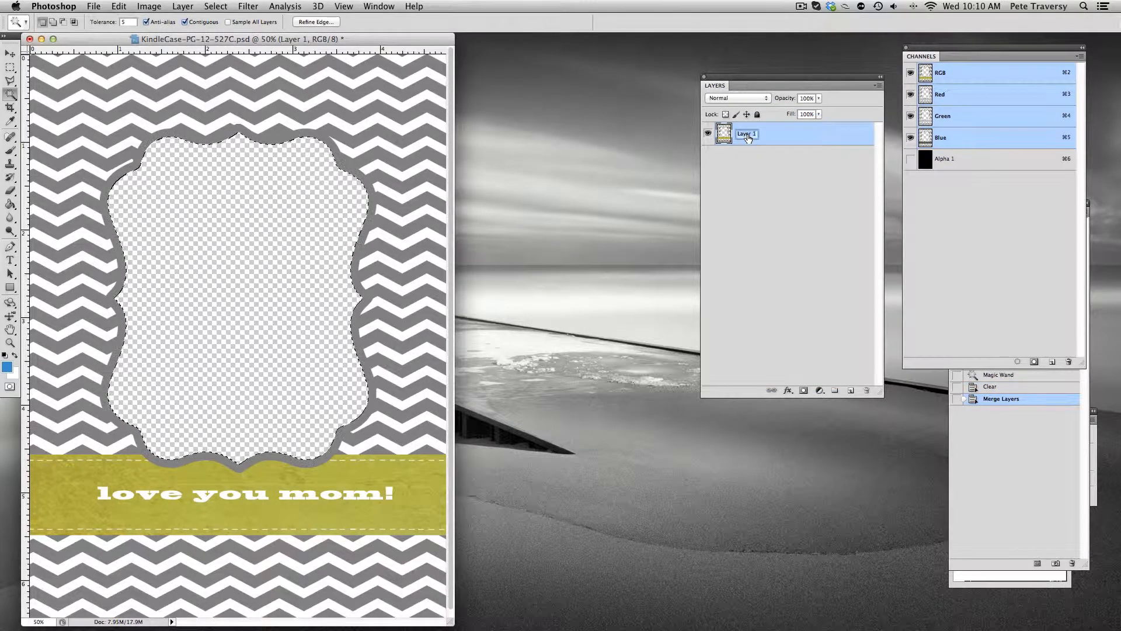
pyautogui.write('art')
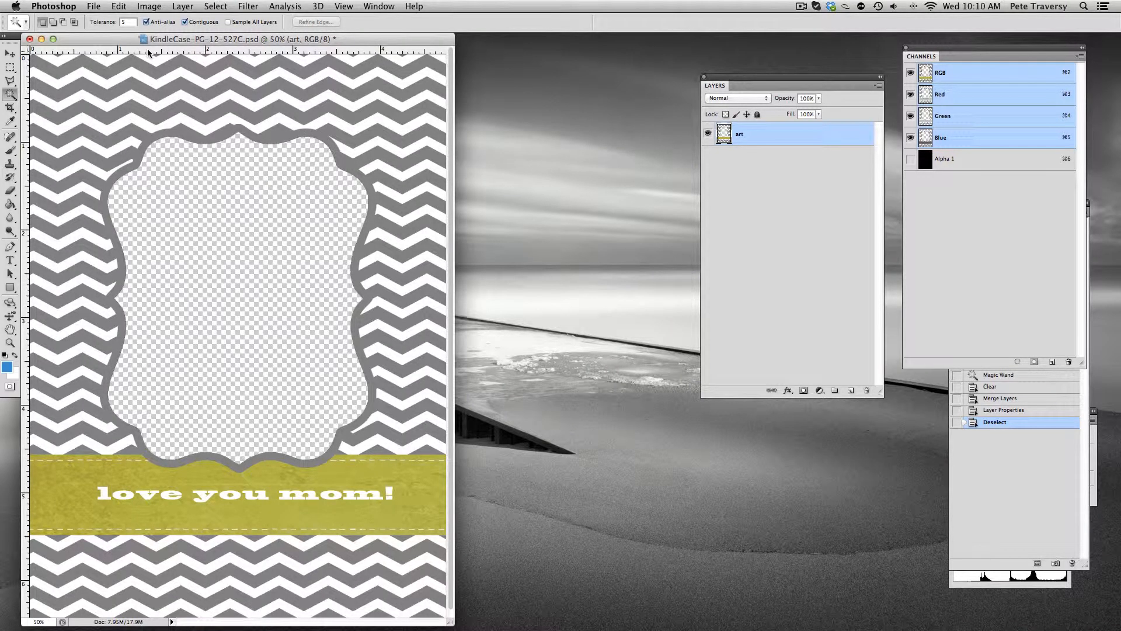
pyautogui.click(995, 422)
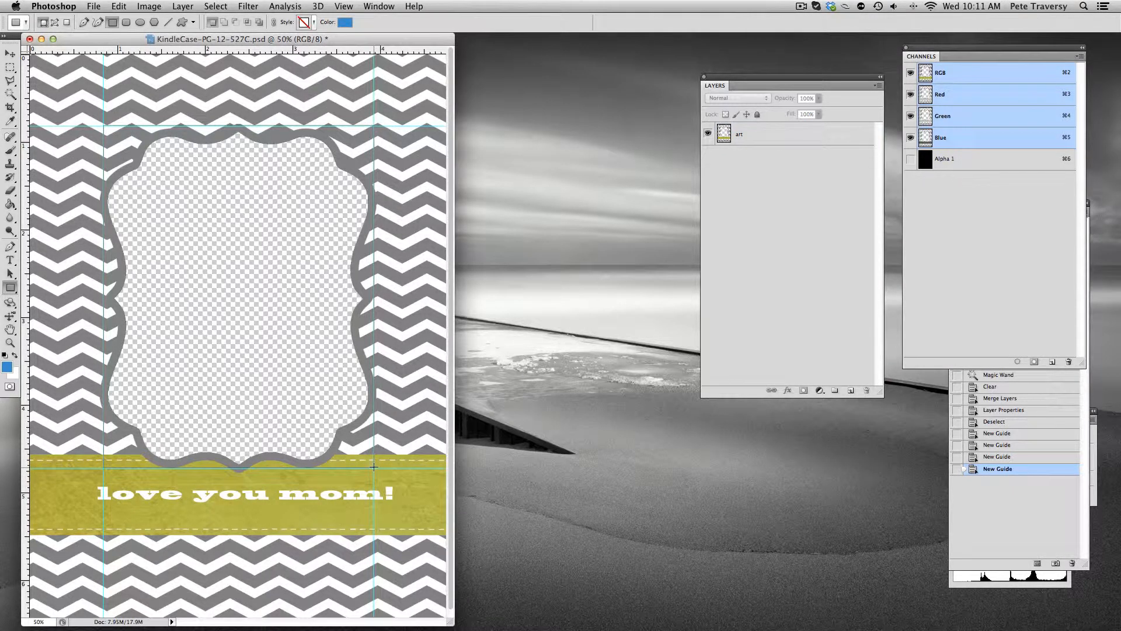
# Draw a blue rectangle across the guide box, rasterize it, and name it 'sample photo'.
pyautogui.moveTo(108, 128); pyautogui.dragTo(372, 458)
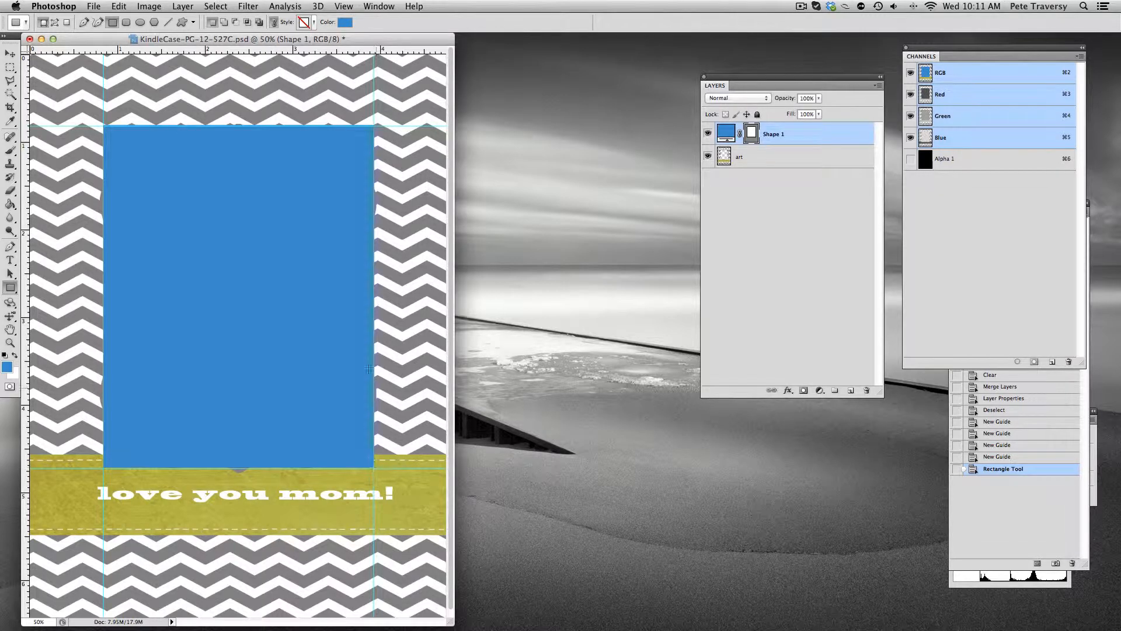
pyautogui.rightClick(773, 134)
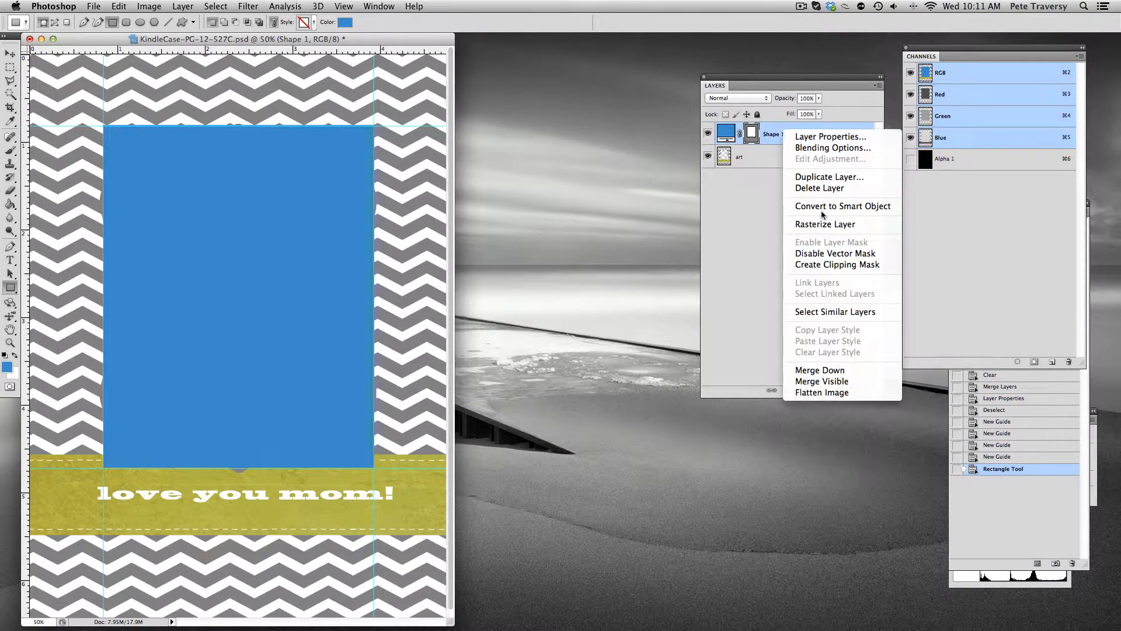
pyautogui.click(825, 225)
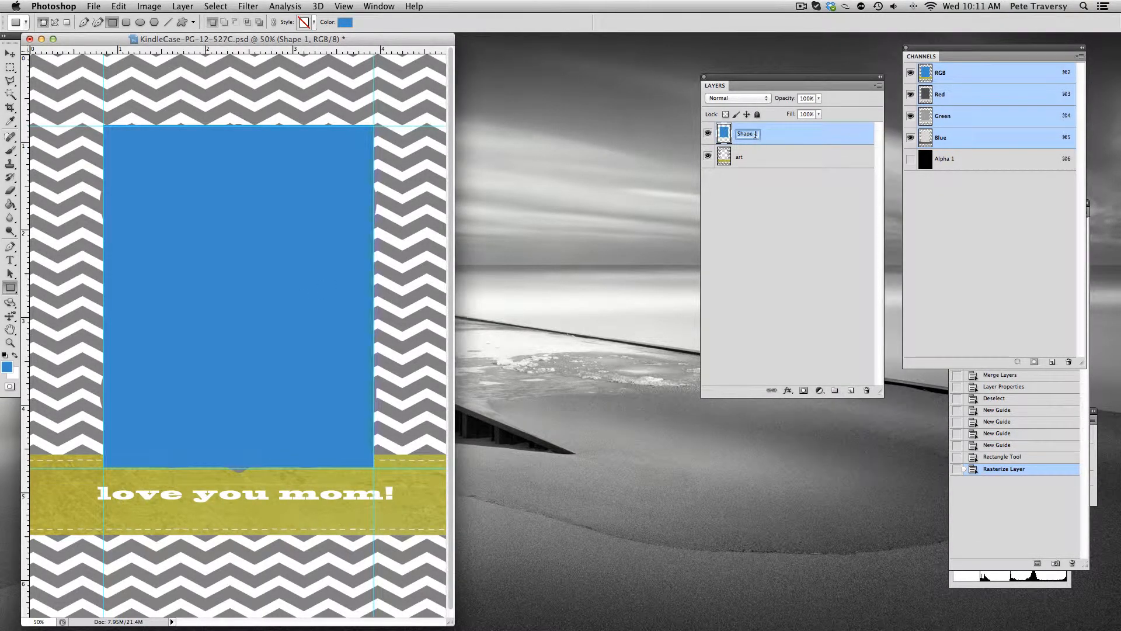
pyautogui.write('sampl')
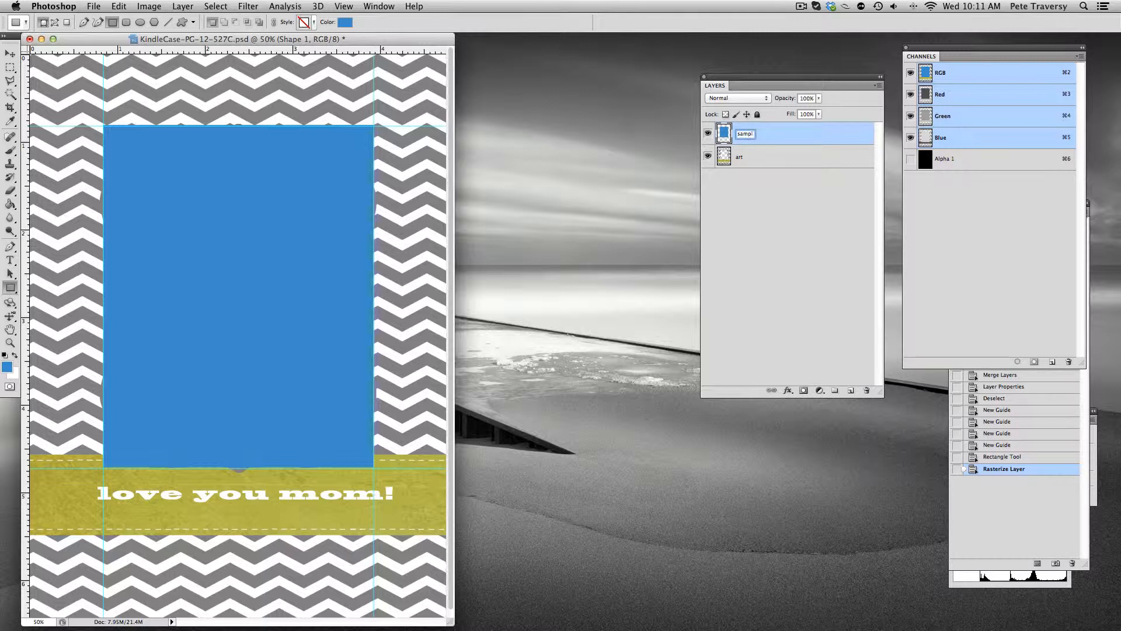
pyautogui.write('sample photo')
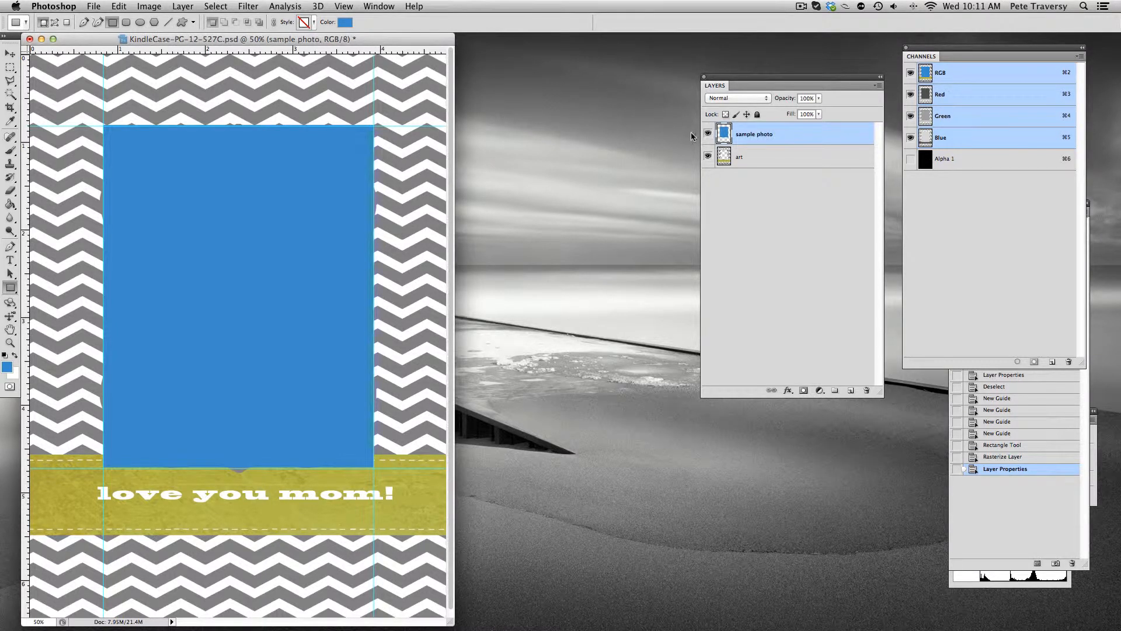